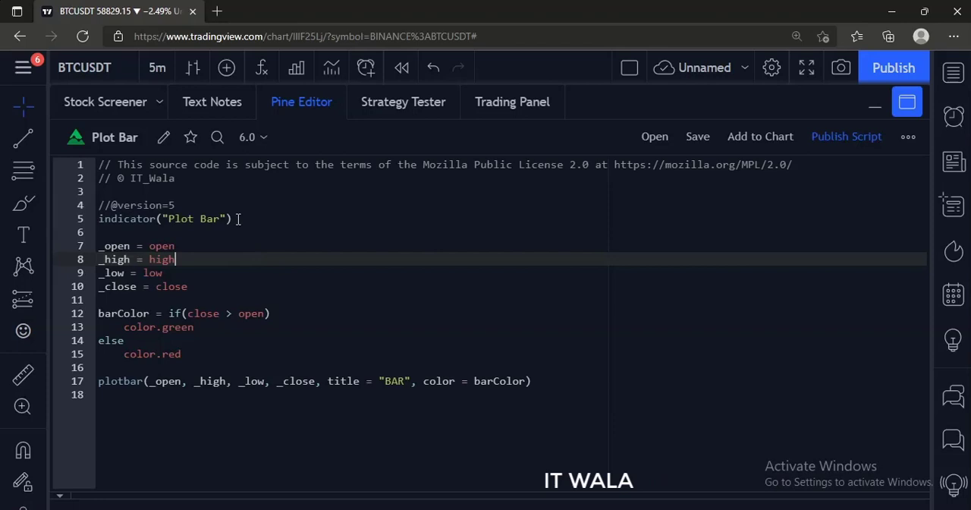
# - Add the Plot Bar script to the BTCUSDT chart and minimize the Pine Editor panel
pyautogui.click(256, 219)
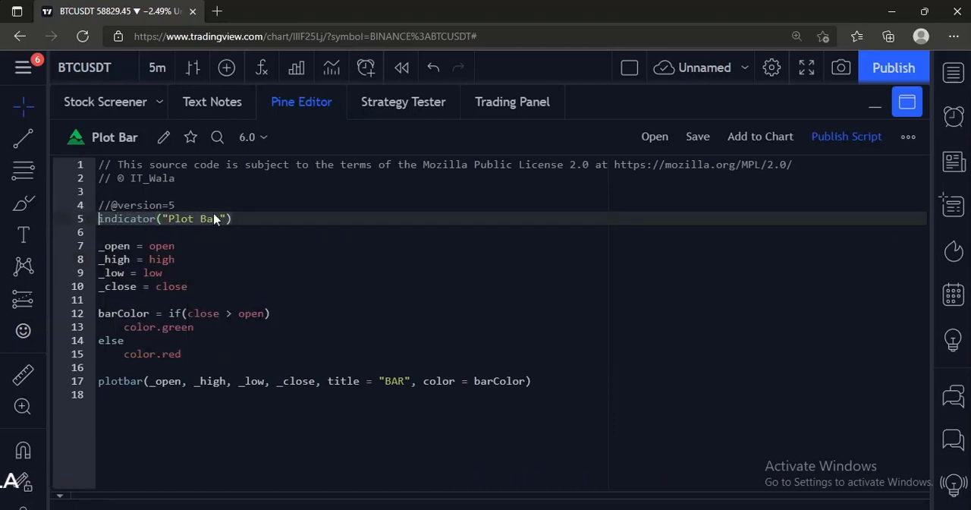
pyautogui.moveTo(97, 245); pyautogui.dragTo(189, 286)
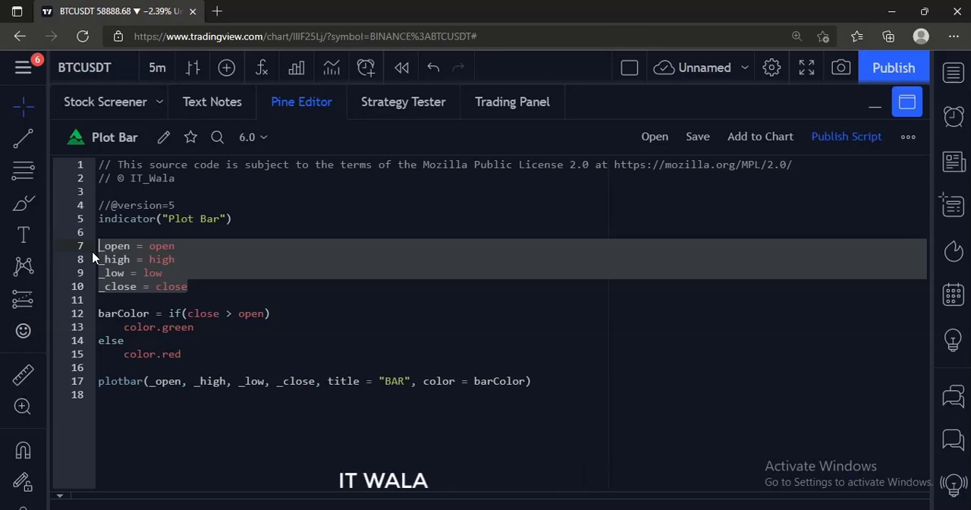
pyautogui.click(127, 339)
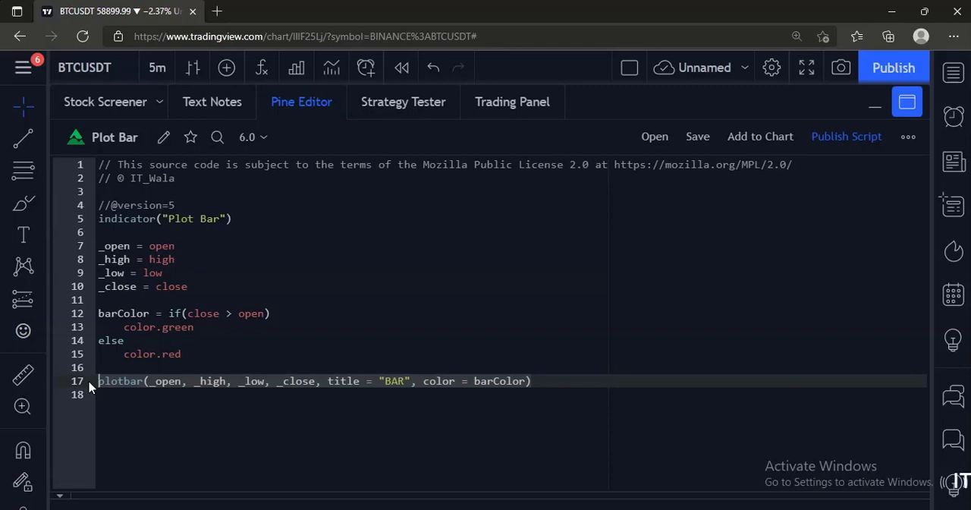
pyautogui.moveTo(725, 191)
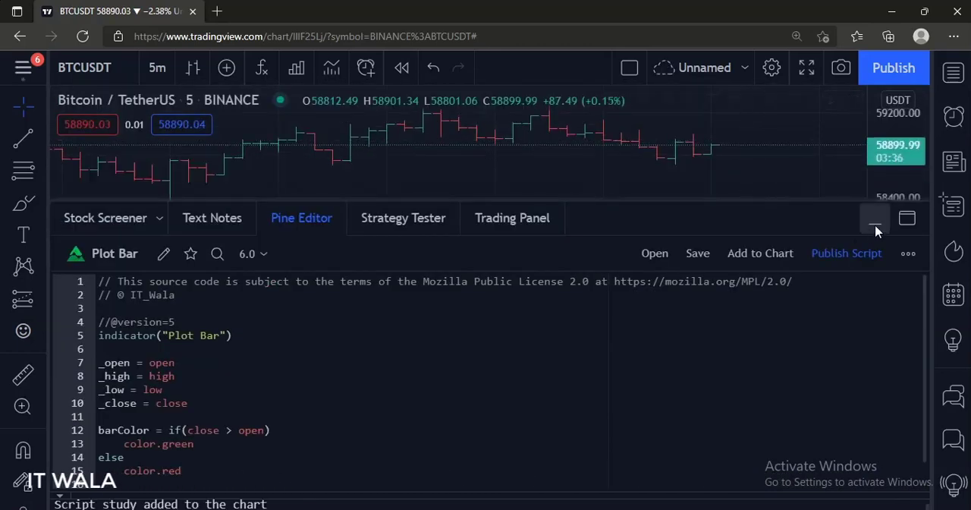
pyautogui.click(874, 217)
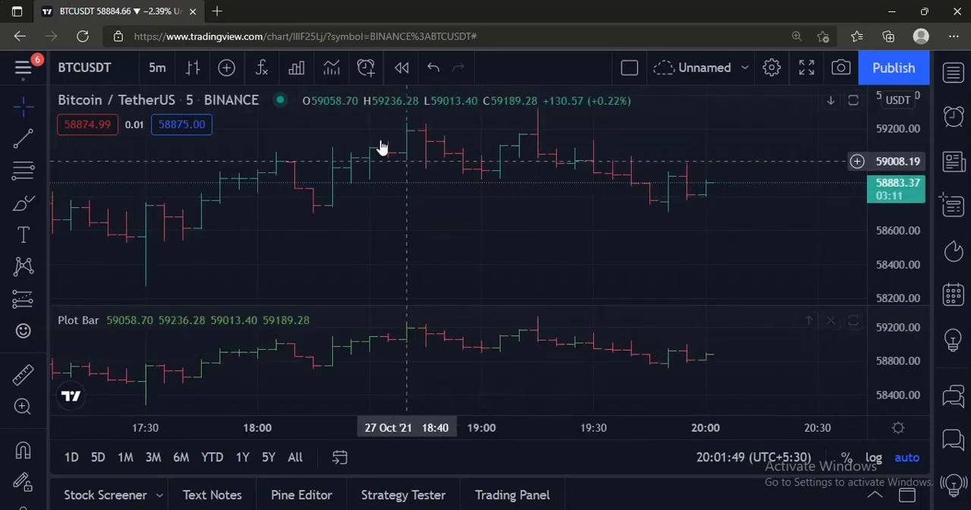
pyautogui.moveTo(351, 112)
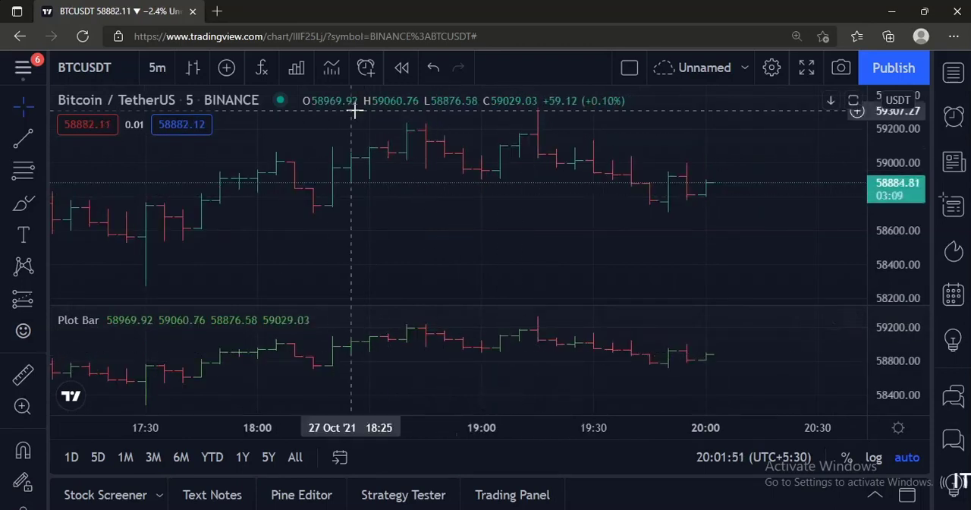